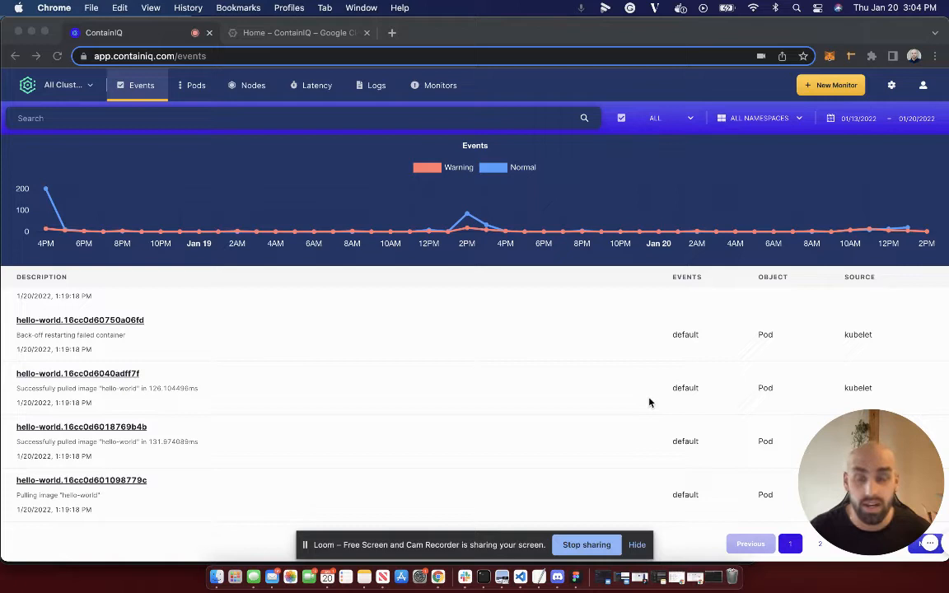
{"action": "mouse_move", "coordinate": [687, 368]}
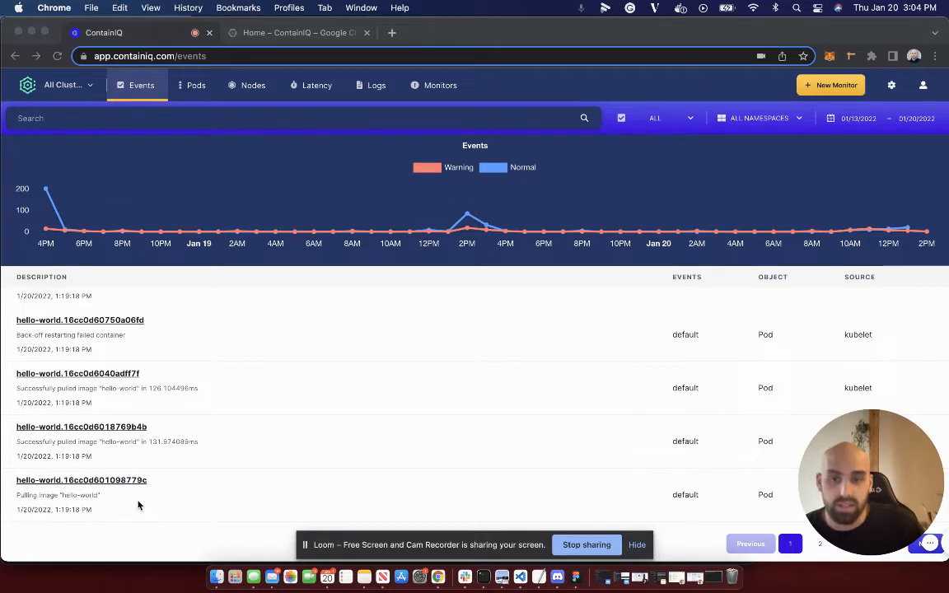
Step: Begin a new monitor named 'Backoff', keeping Event as the alert type
{"action": "double_click", "coordinate": [83, 334]}
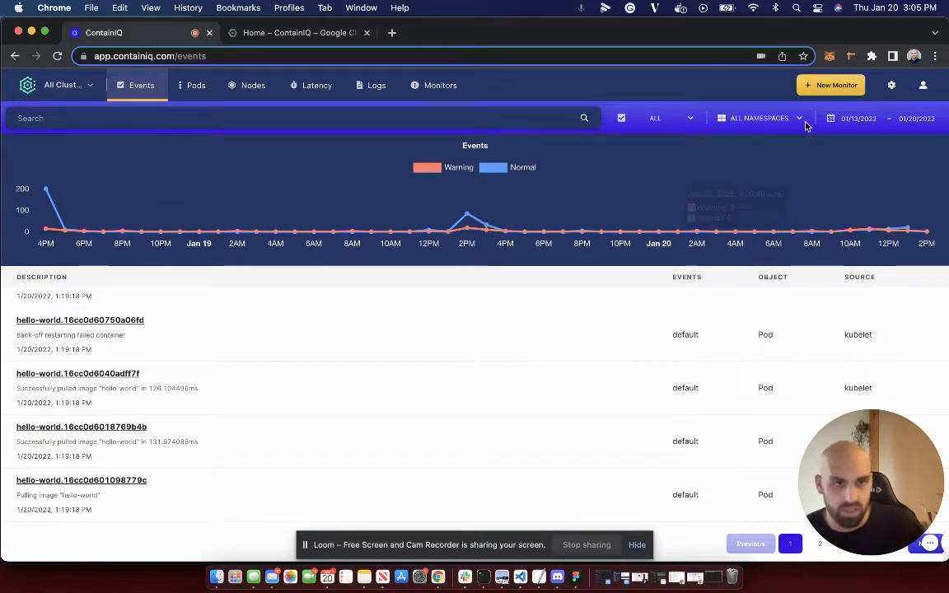
{"action": "left_click", "coordinate": [830, 85]}
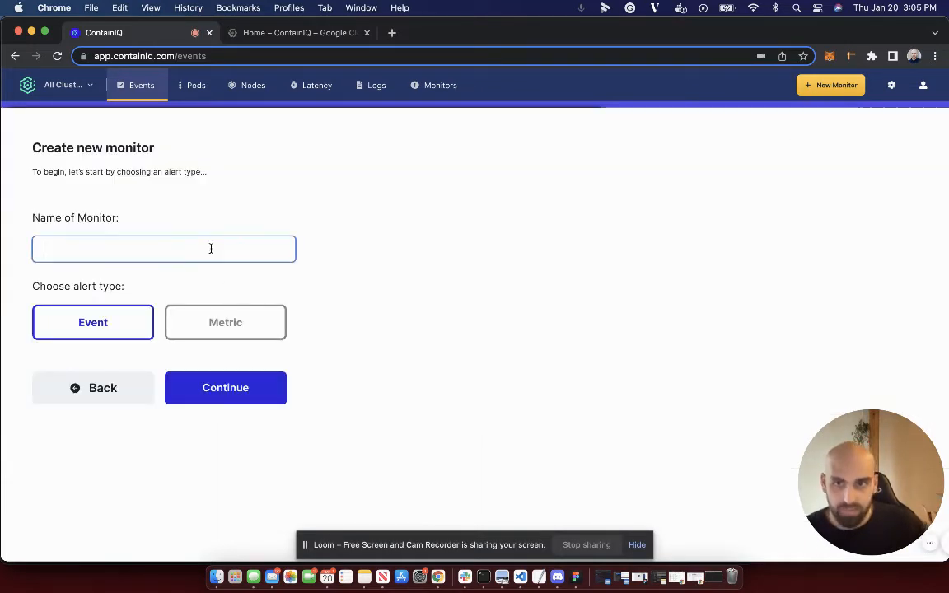
{"action": "type", "text": "Bac"}
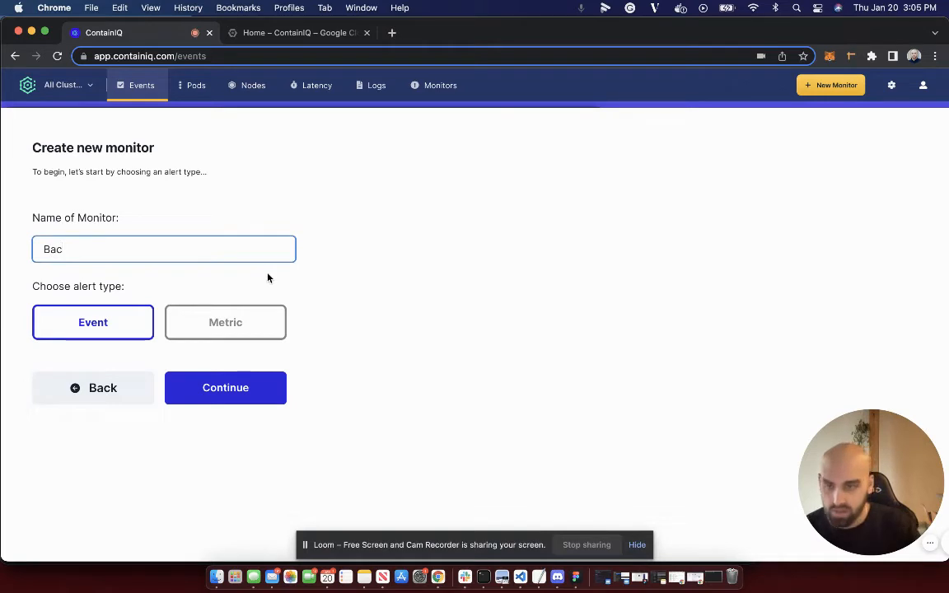
{"action": "type", "text": "koff"}
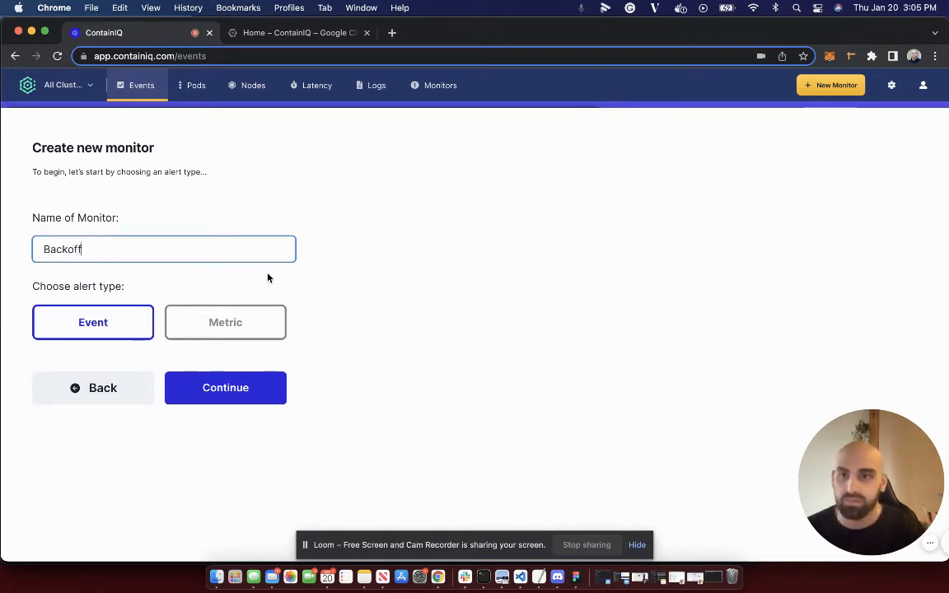
Step: Set event reason BackOff, match all object names, create the monitor, and check Slack
{"action": "left_click", "coordinate": [225, 387]}
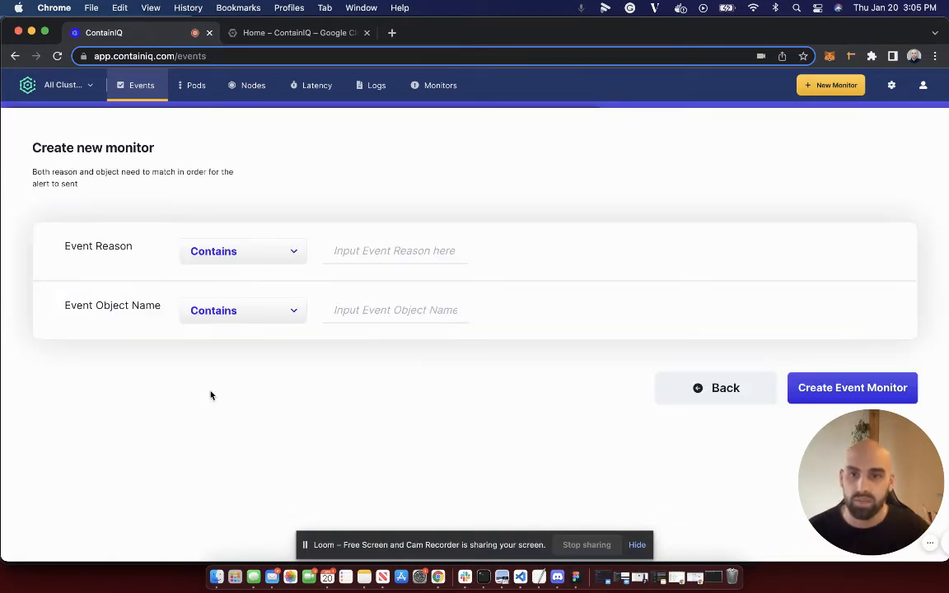
{"action": "type", "text": "BackOff"}
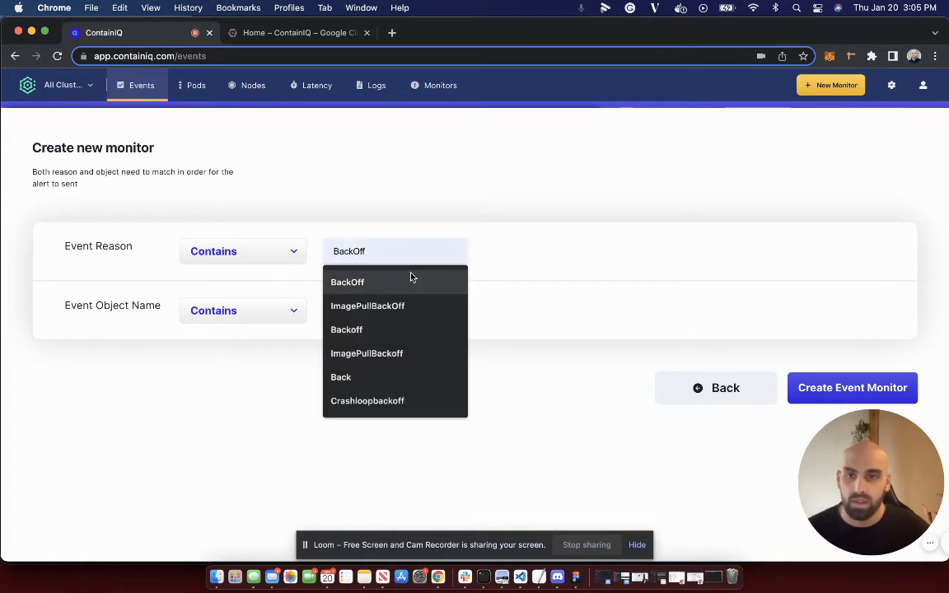
{"action": "left_click", "coordinate": [346, 281]}
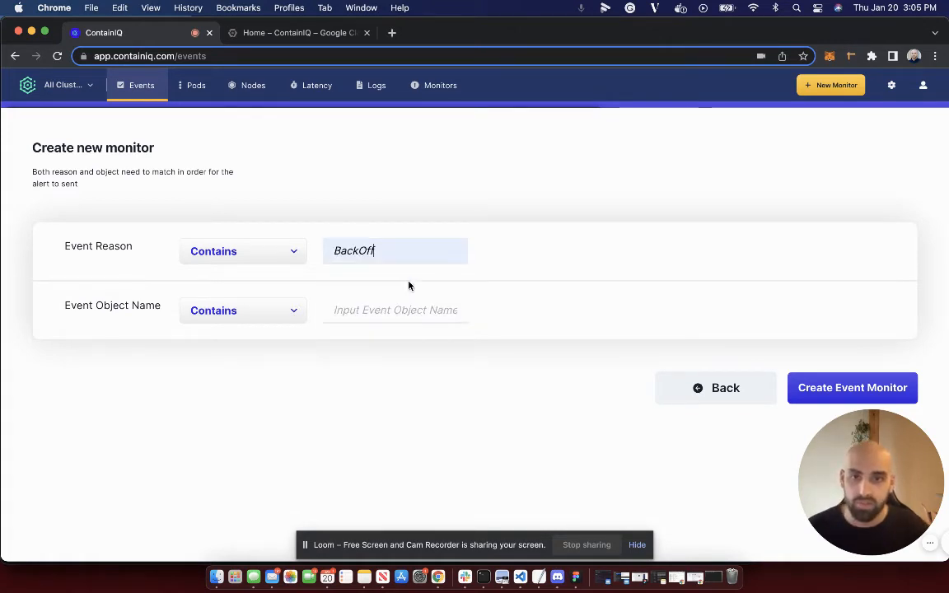
{"action": "left_click", "coordinate": [242, 310]}
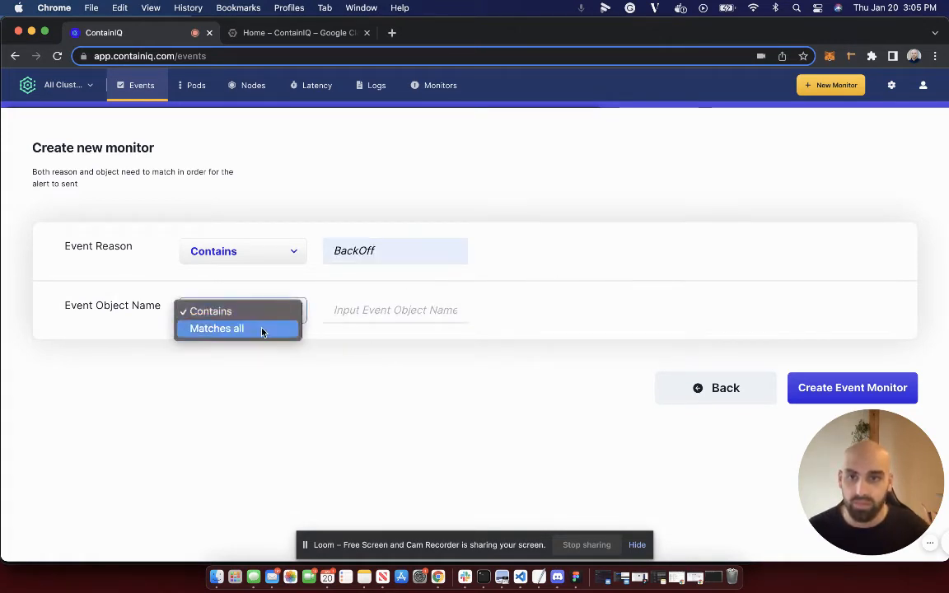
{"action": "left_click", "coordinate": [216, 327]}
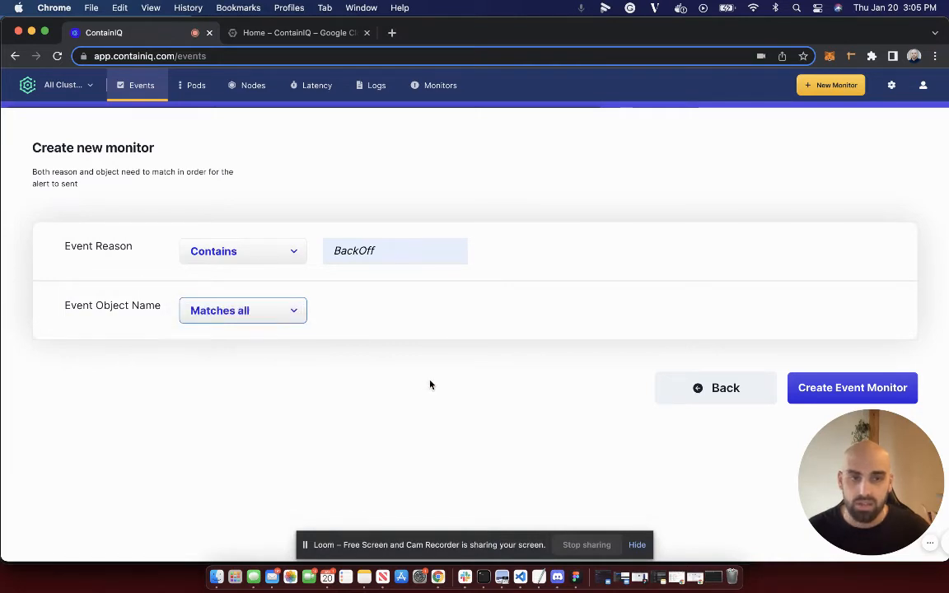
{"action": "left_click", "coordinate": [852, 387]}
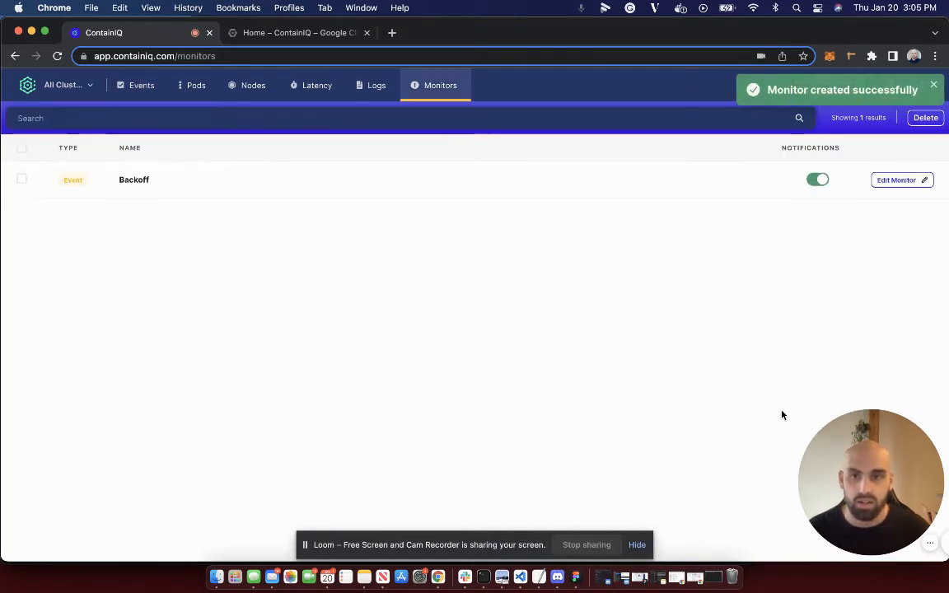
{"action": "mouse_move", "coordinate": [731, 334]}
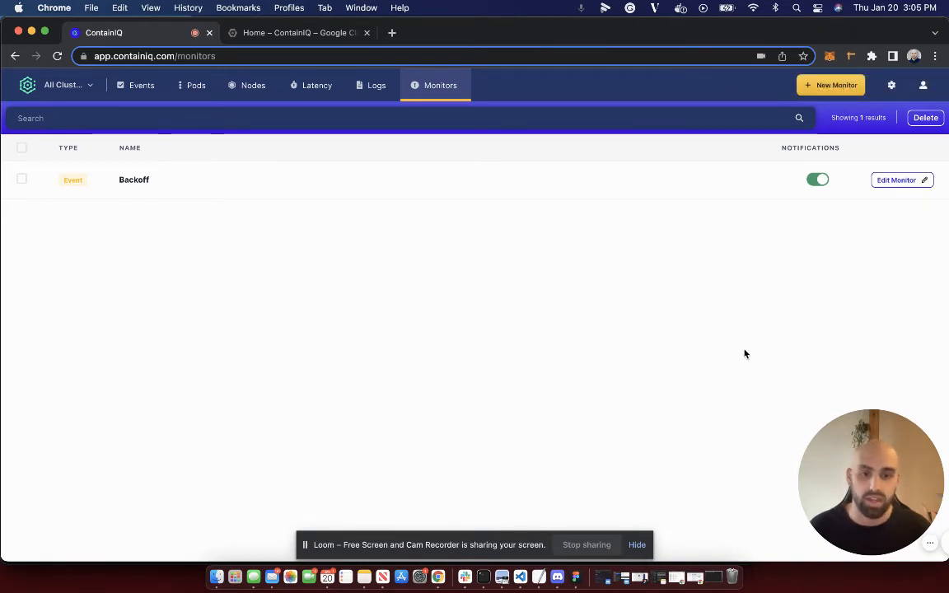
{"action": "left_click", "coordinate": [465, 575]}
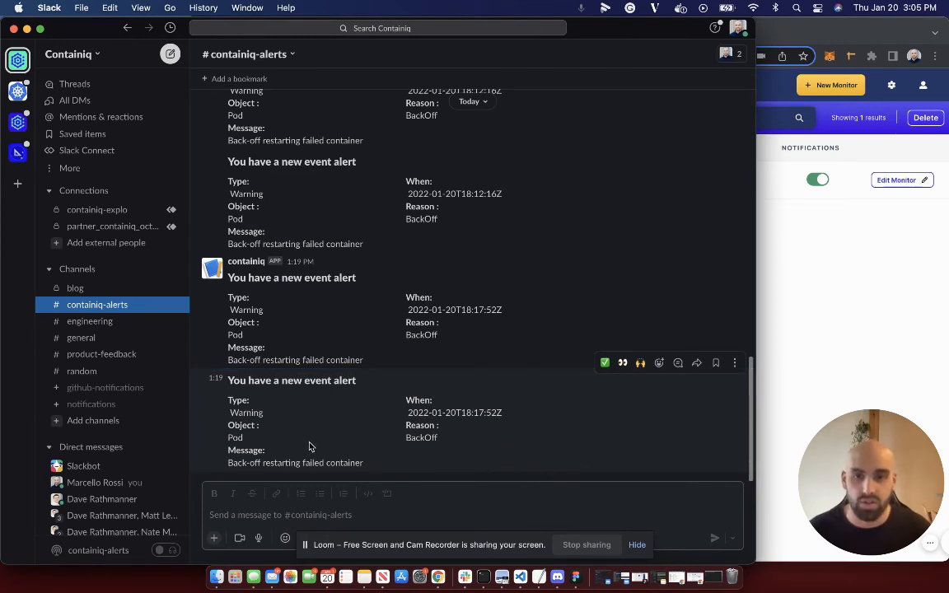
{"action": "mouse_move", "coordinate": [260, 437]}
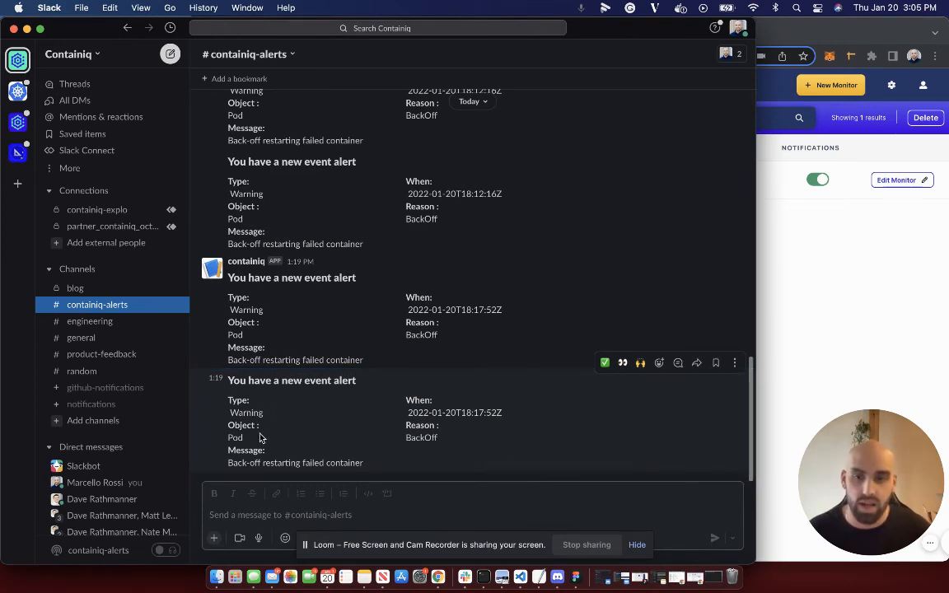